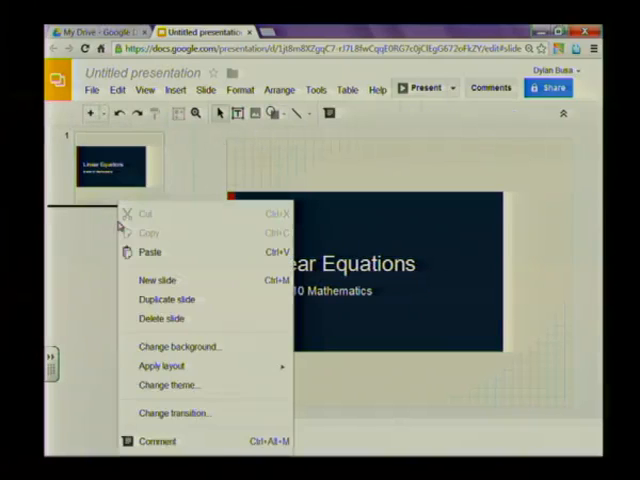
{"action": "mouse_move", "coordinate": [167, 298]}
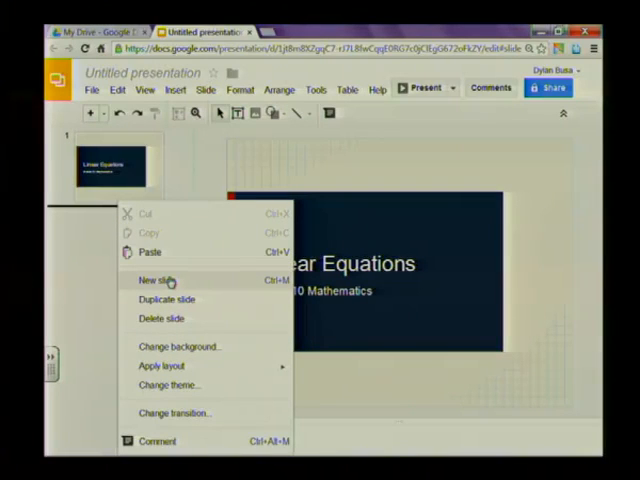
- Insert a blank title-and-body slide after the 'Linear Equations' title slide
{"action": "left_click", "coordinate": [155, 280]}
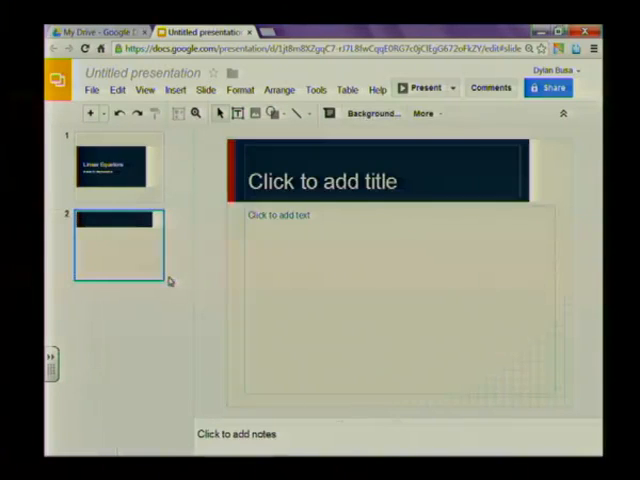